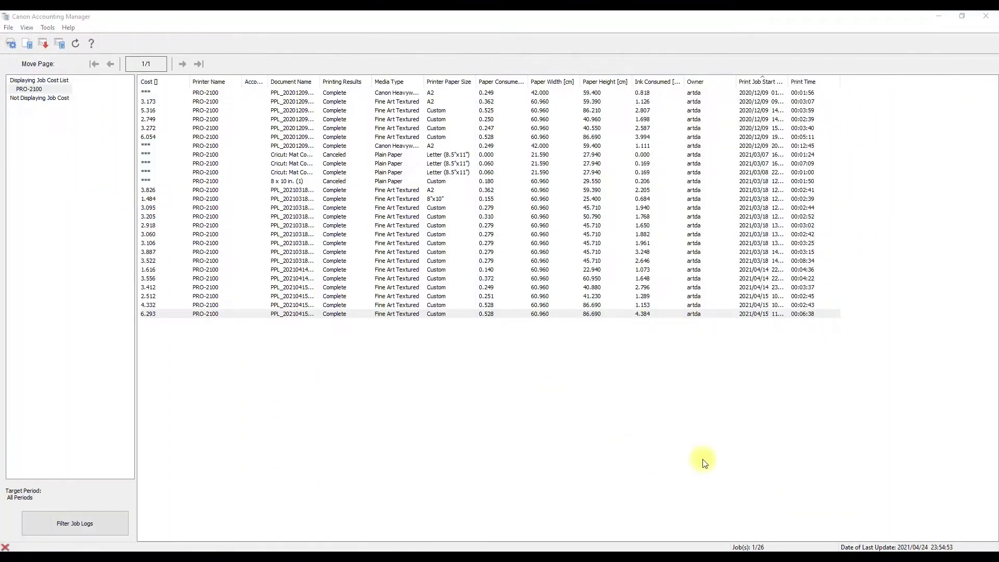
mouse_move(871, 479)
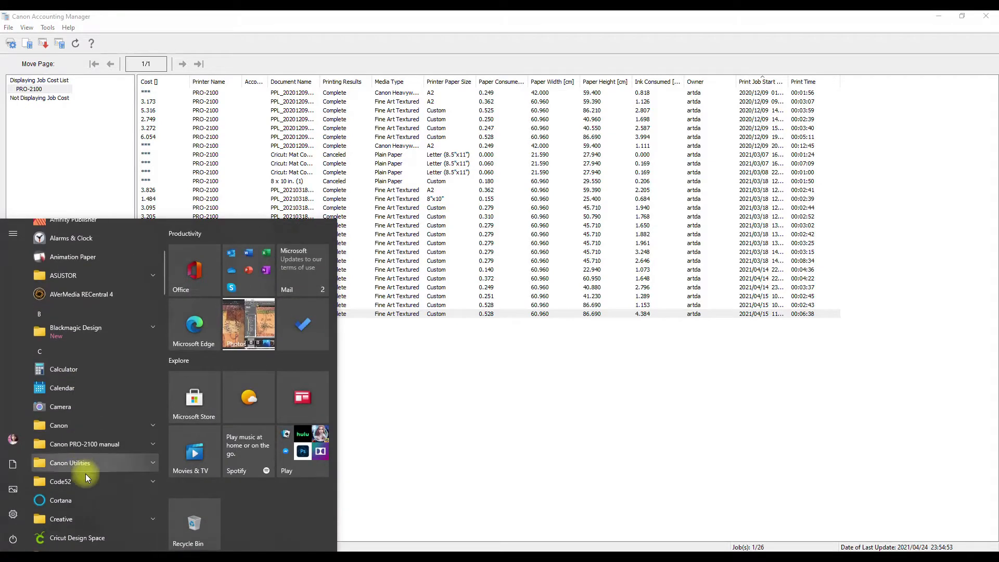
Expand the Canon Utilities folder and scroll to reveal Accounting Manager and Free Layout plus.
click(71, 462)
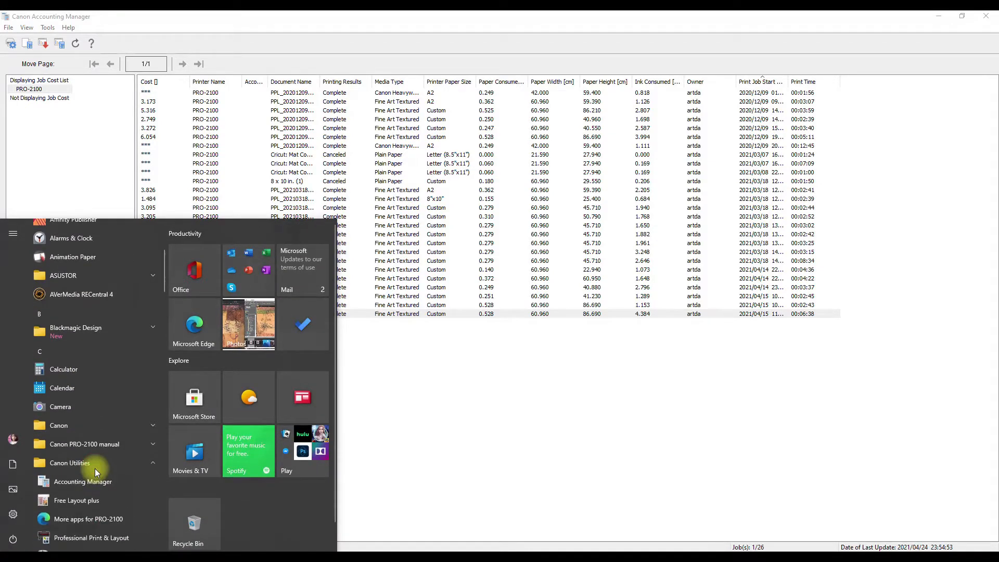
scroll(down, 3)
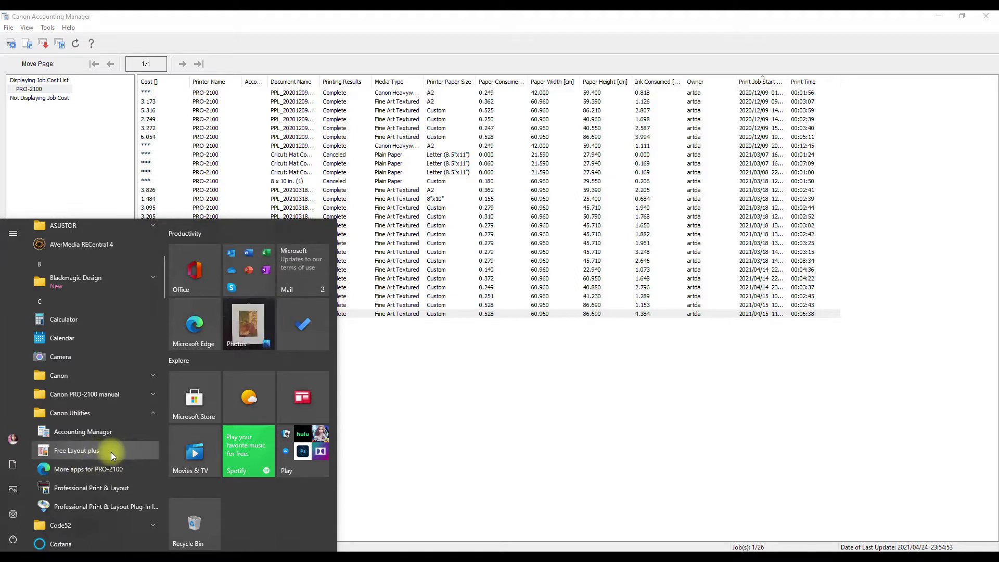
mouse_move(82, 491)
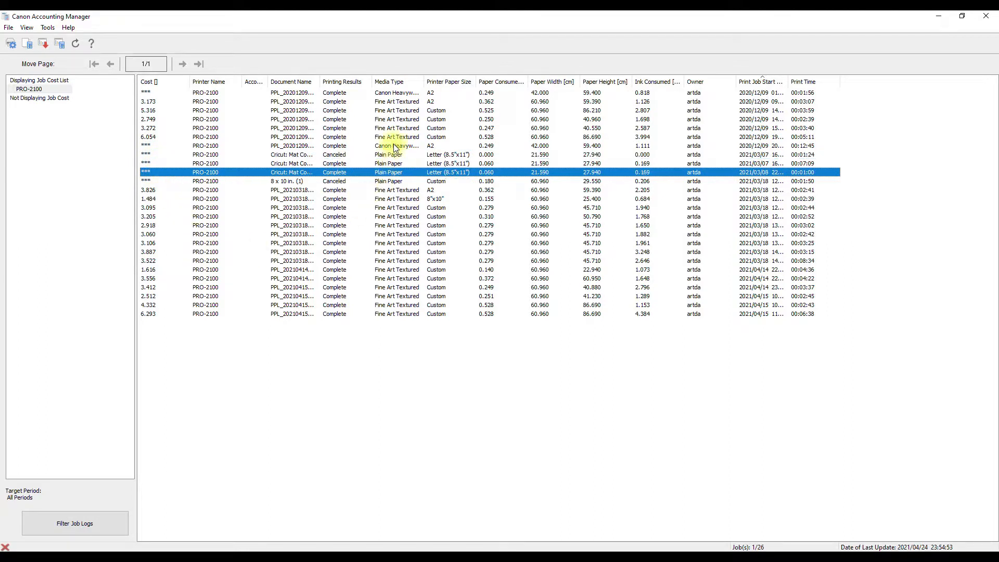
click(397, 145)
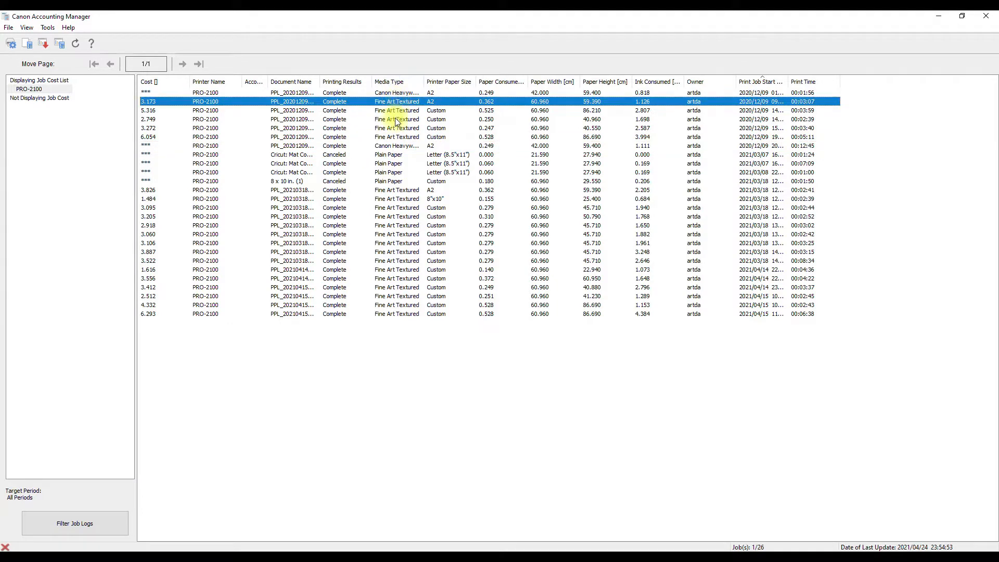
mouse_move(425, 241)
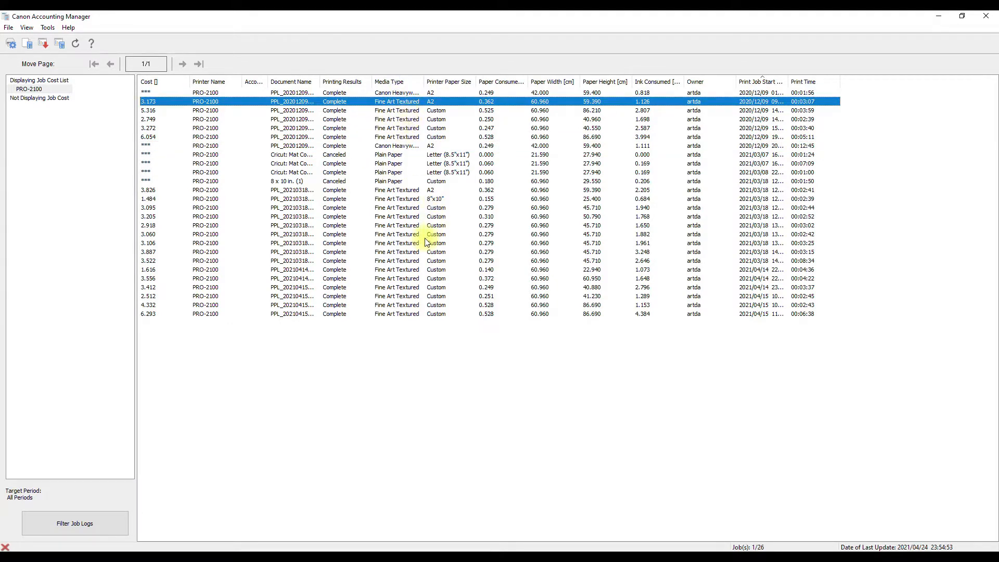
mouse_move(425, 225)
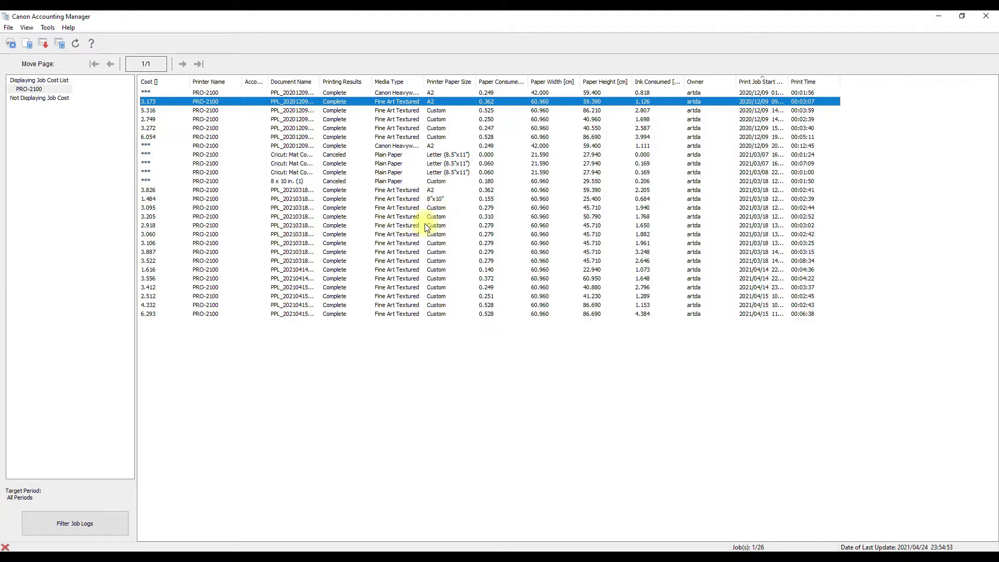
mouse_move(457, 164)
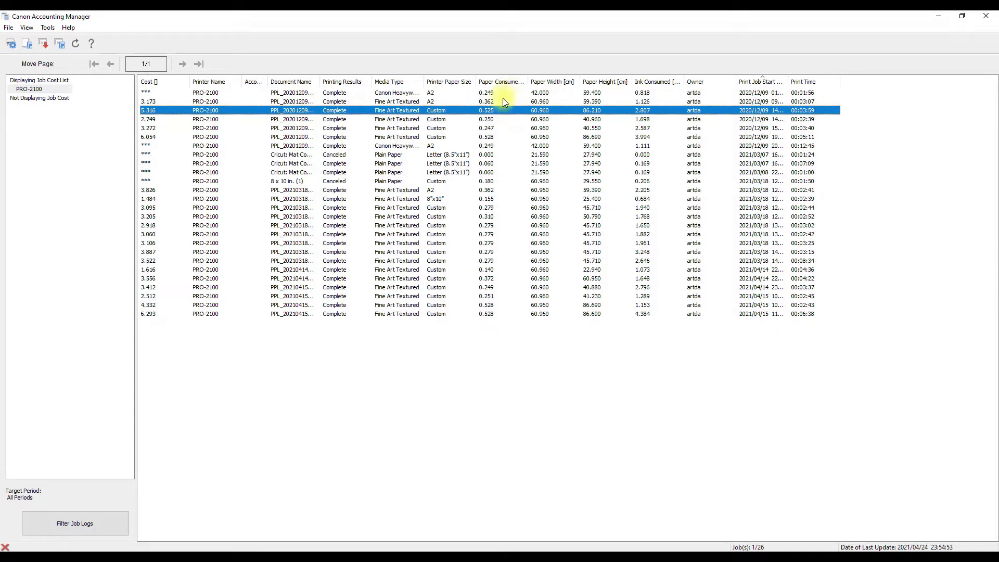
mouse_move(544, 168)
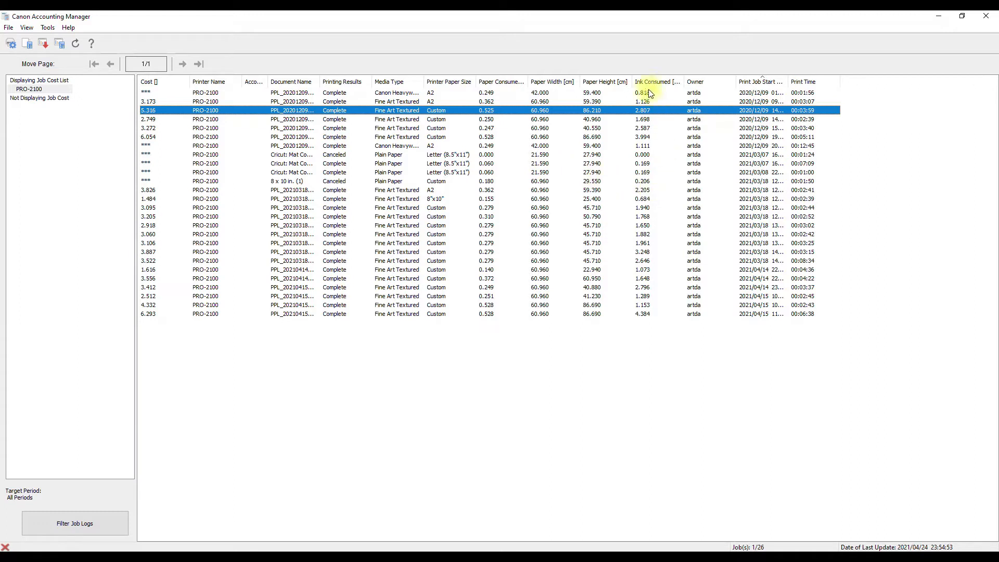
mouse_move(645, 234)
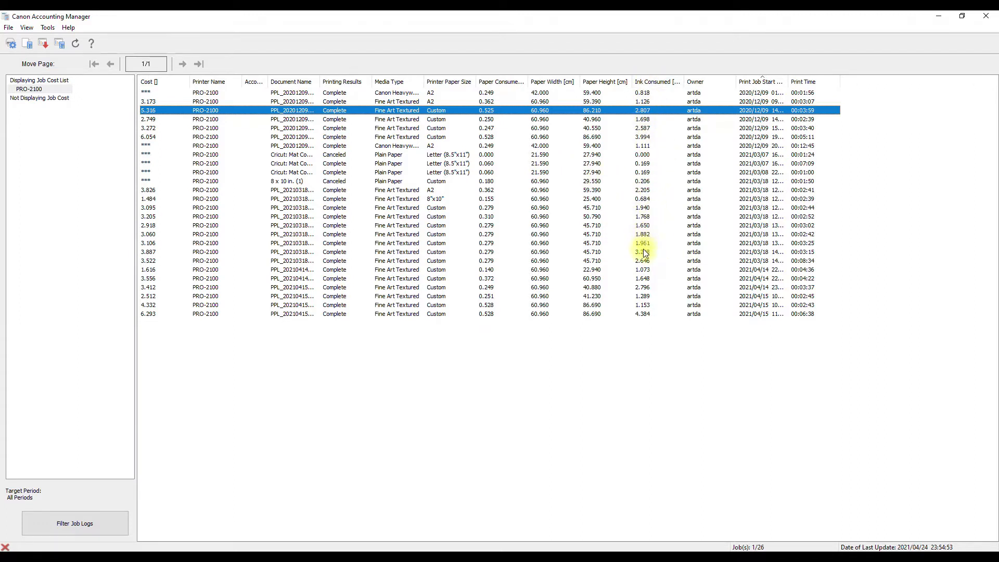
mouse_move(661, 266)
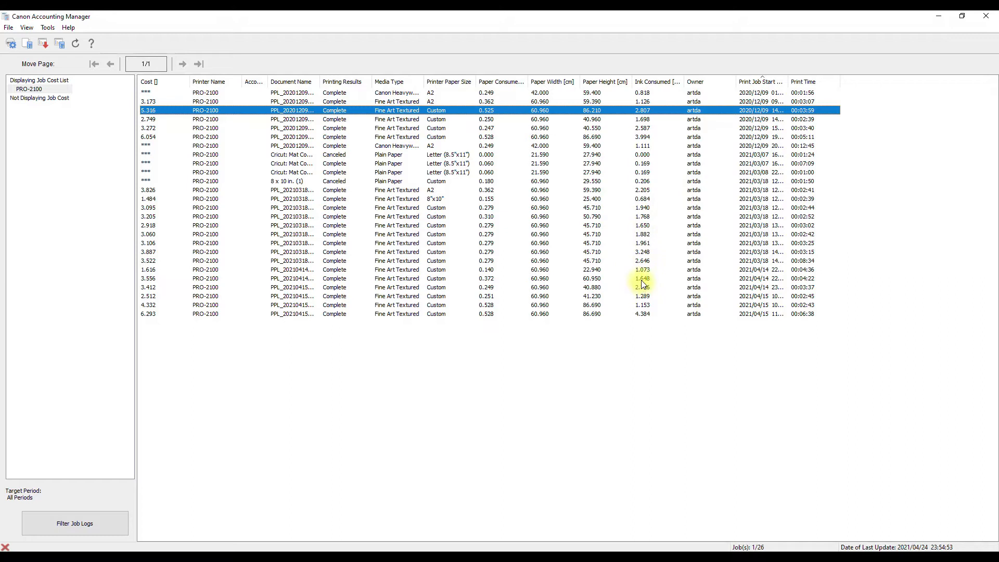
mouse_move(643, 142)
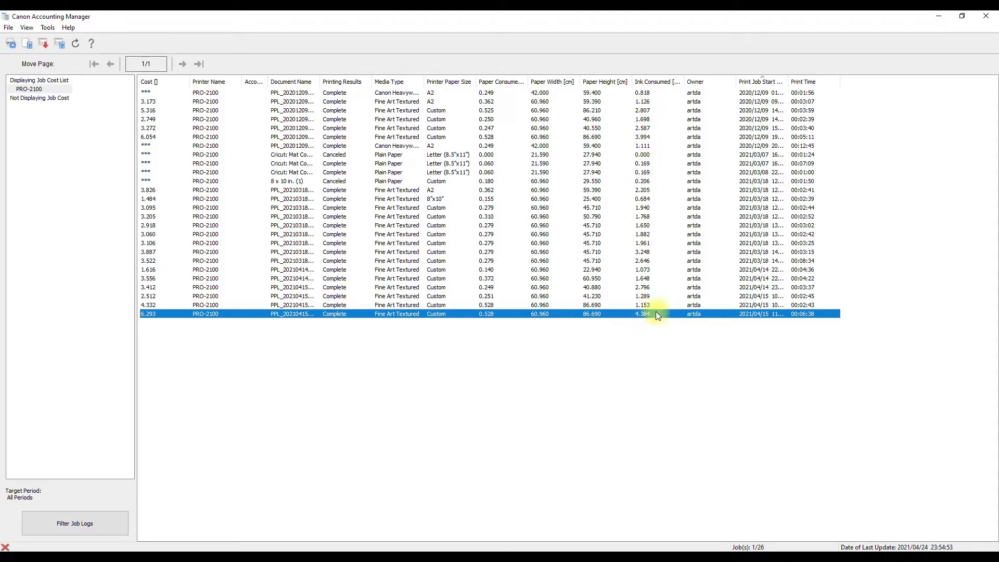
mouse_move(679, 336)
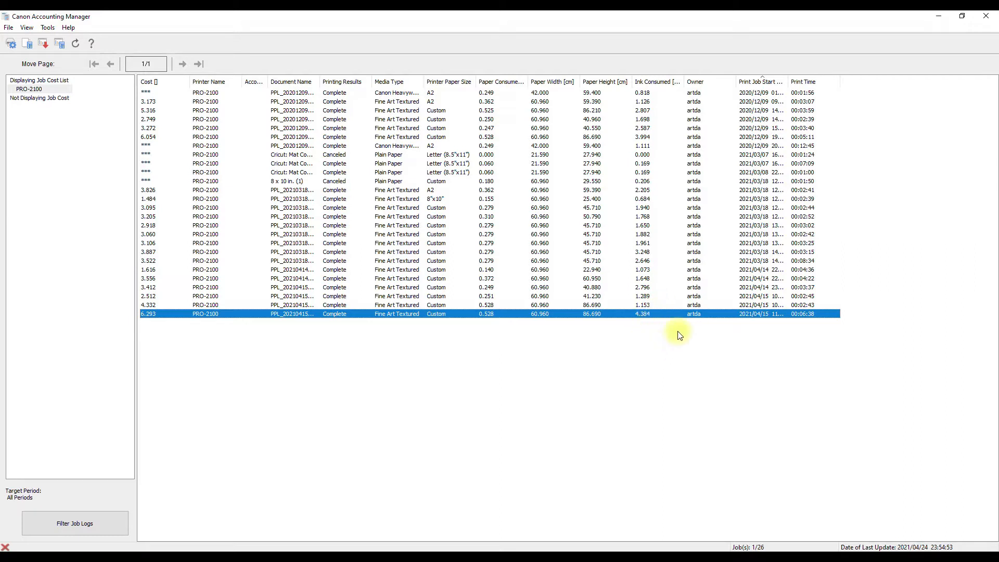
mouse_move(692, 275)
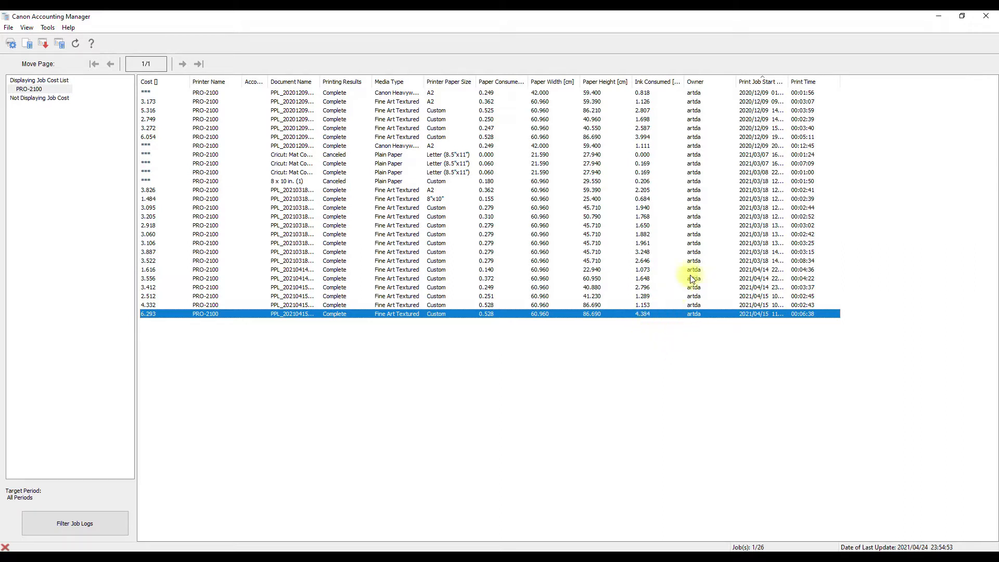
mouse_move(670, 329)
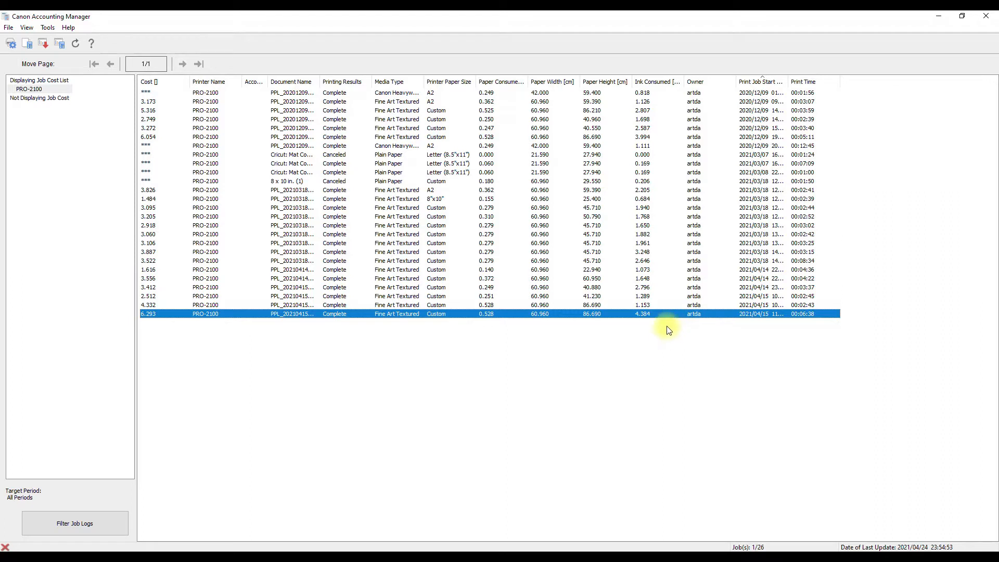
mouse_move(663, 317)
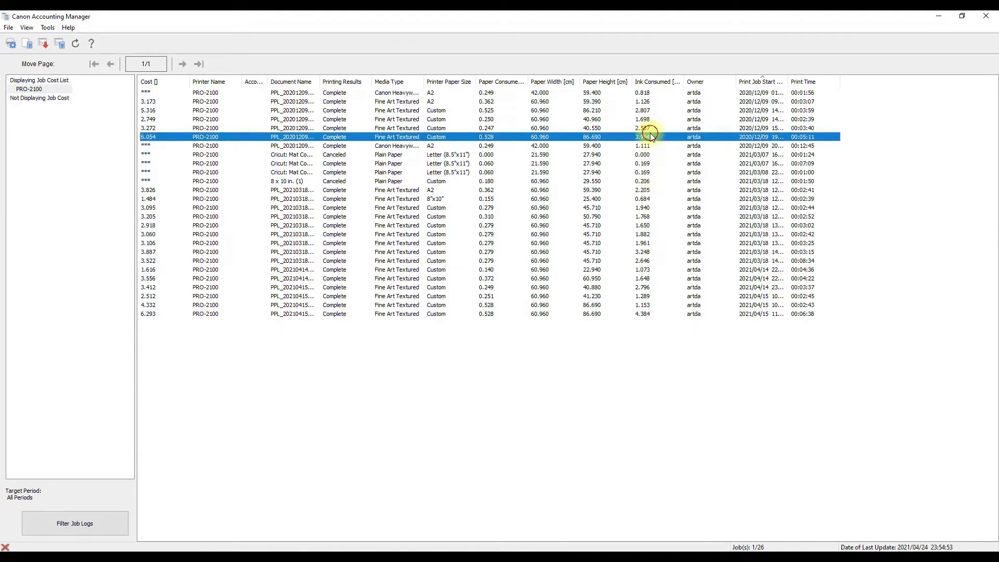
mouse_move(658, 191)
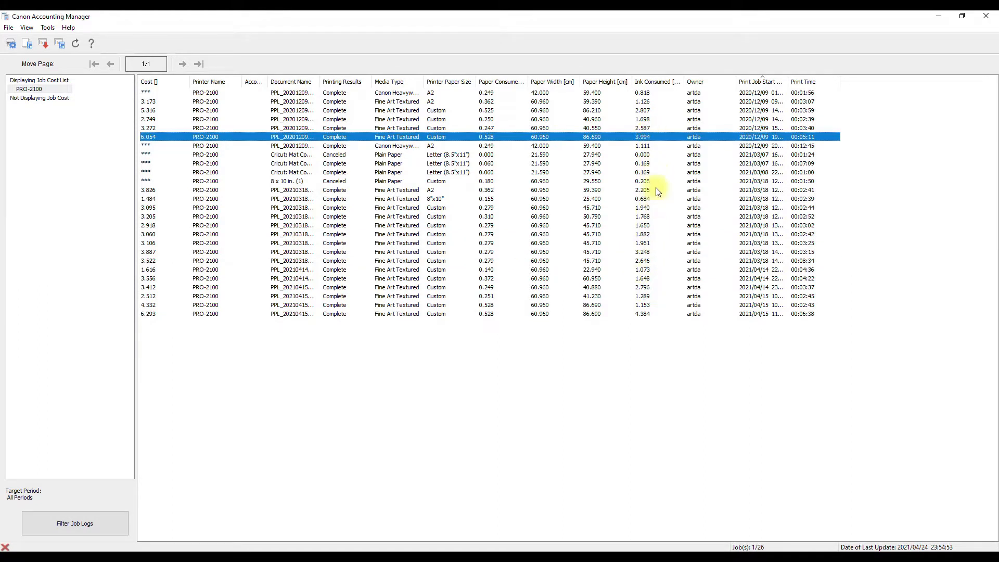
mouse_move(656, 268)
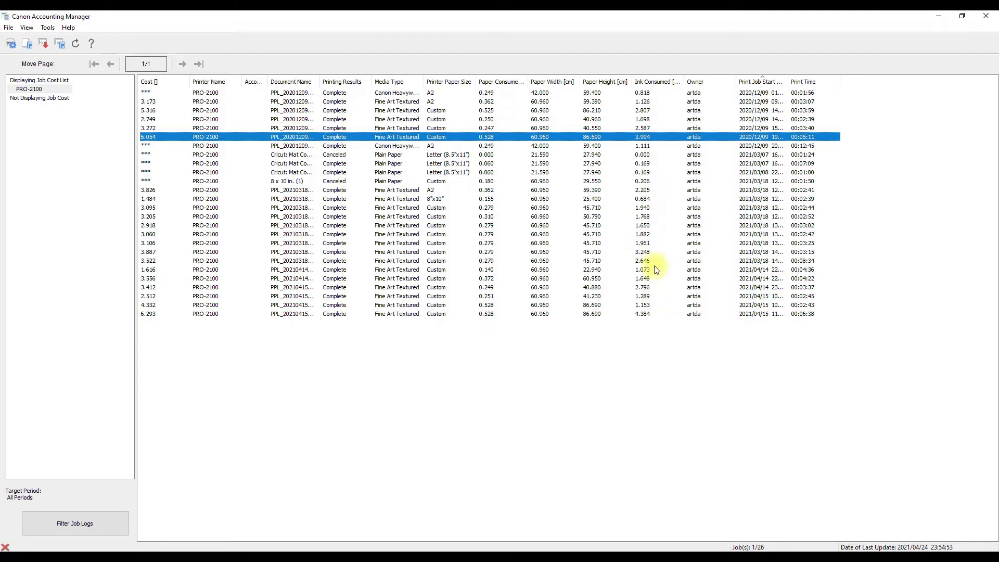
mouse_move(656, 264)
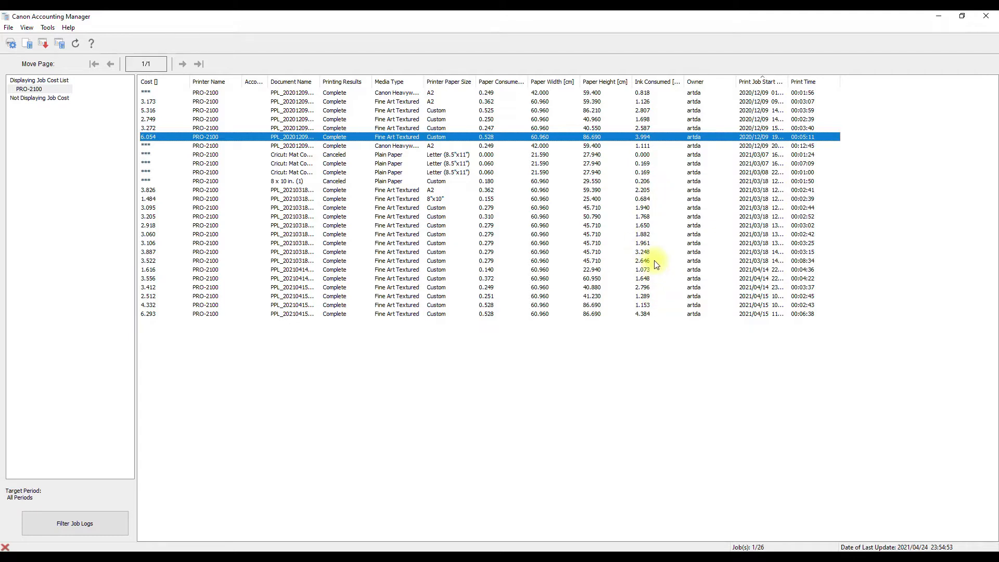
mouse_move(666, 239)
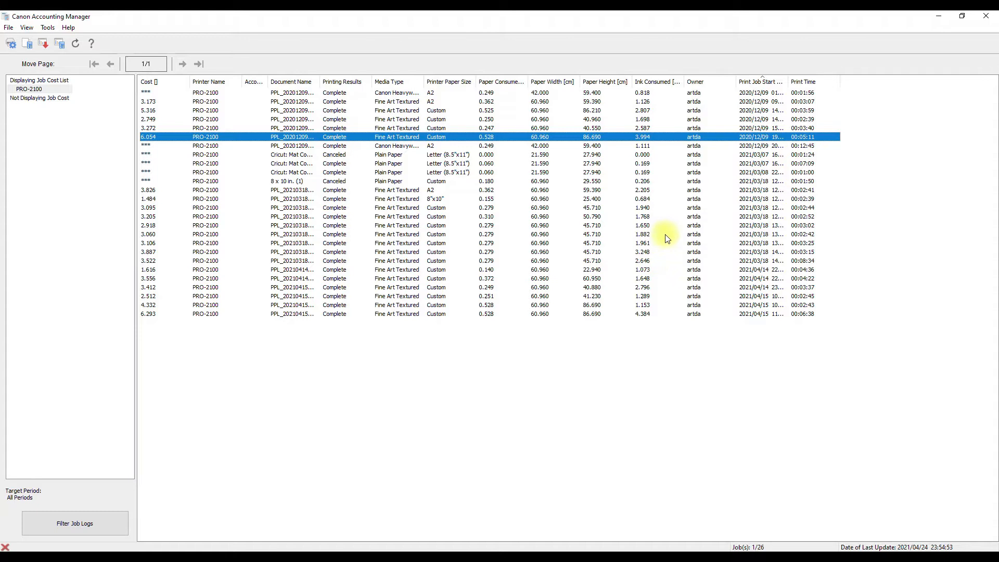
mouse_move(715, 108)
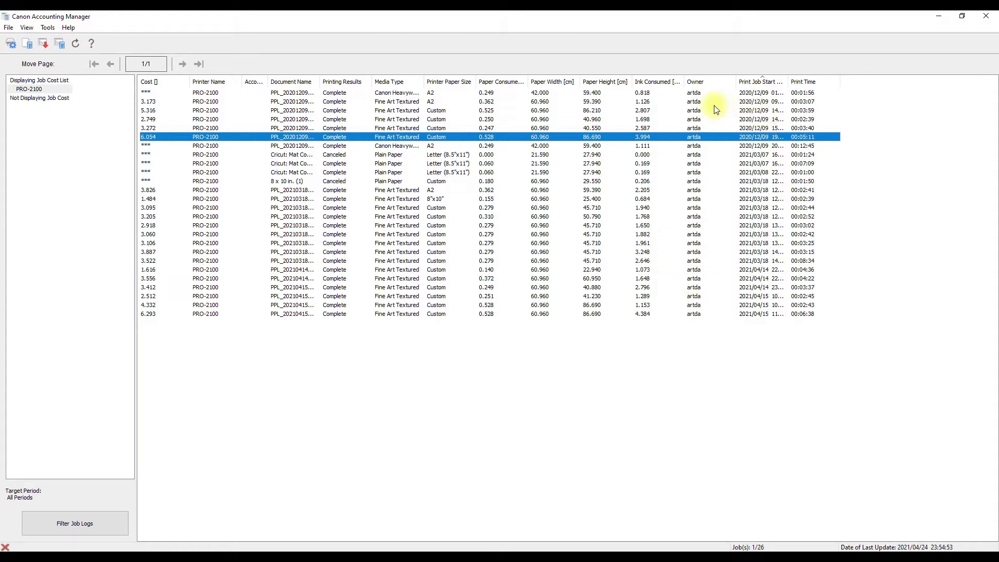
mouse_move(754, 91)
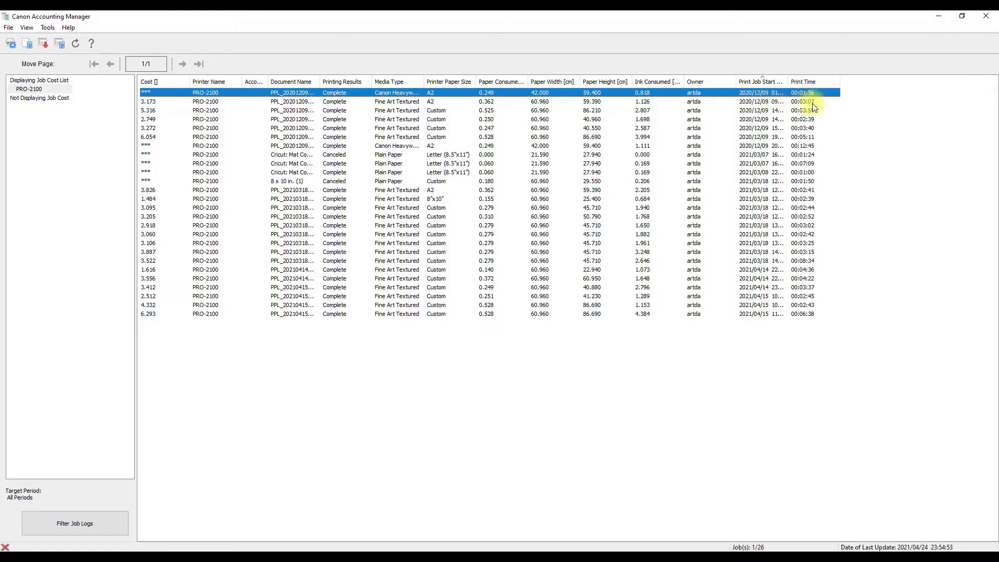
mouse_move(812, 337)
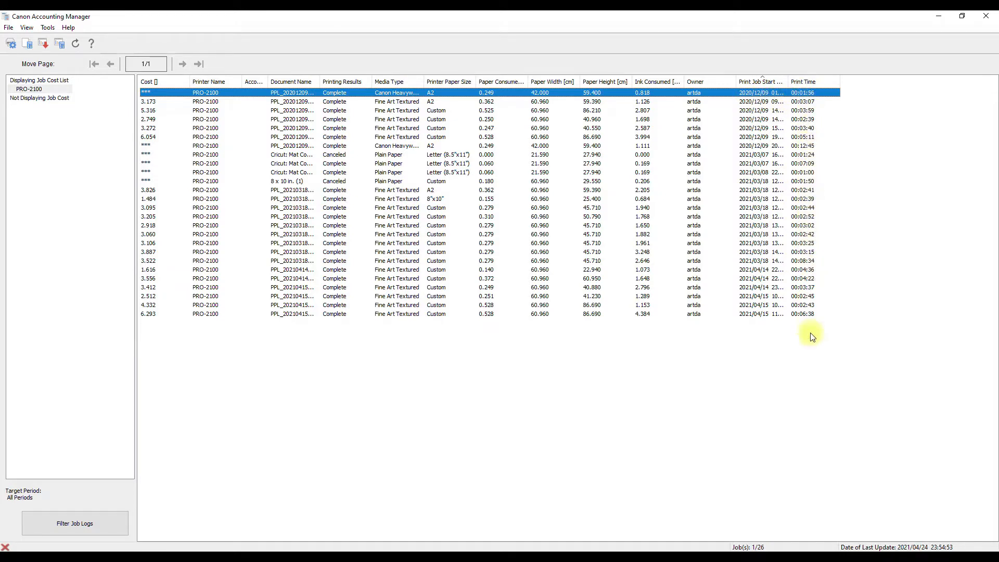
mouse_move(766, 105)
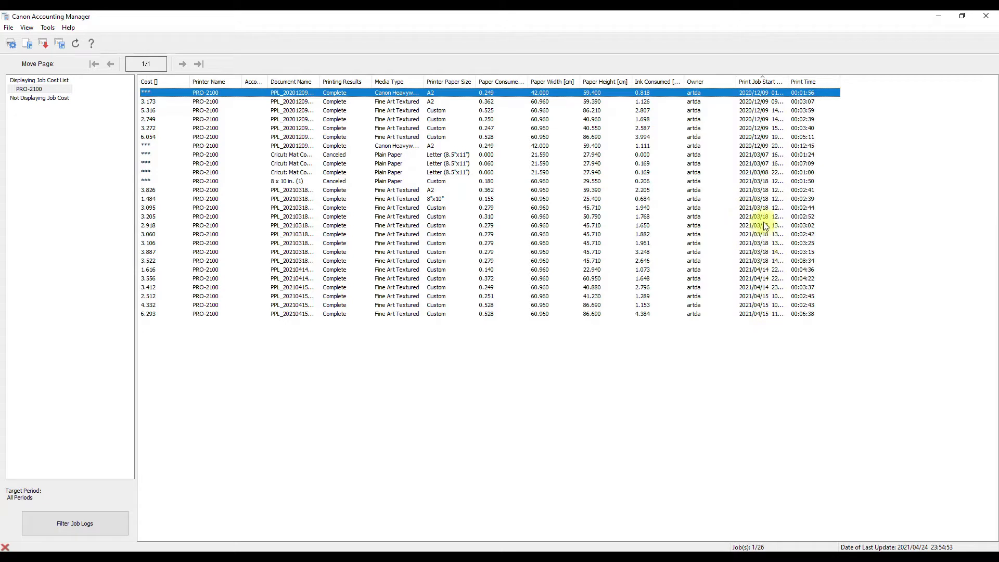
mouse_move(772, 207)
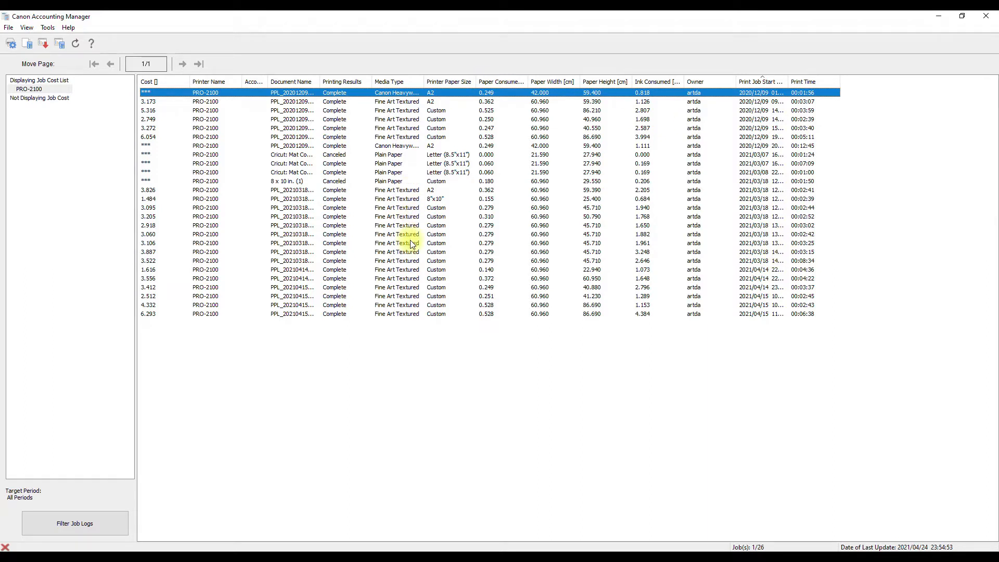
mouse_move(658, 250)
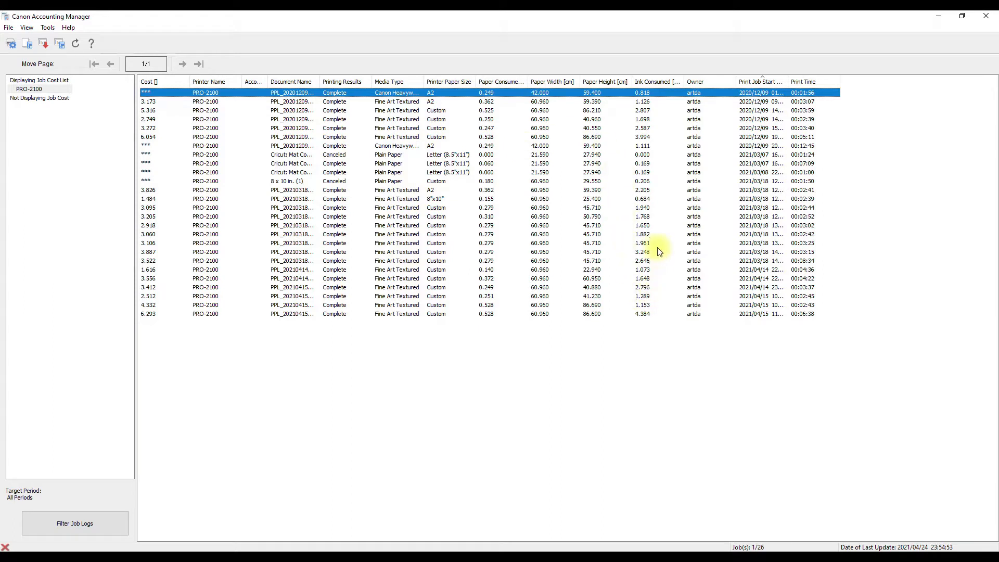
mouse_move(666, 286)
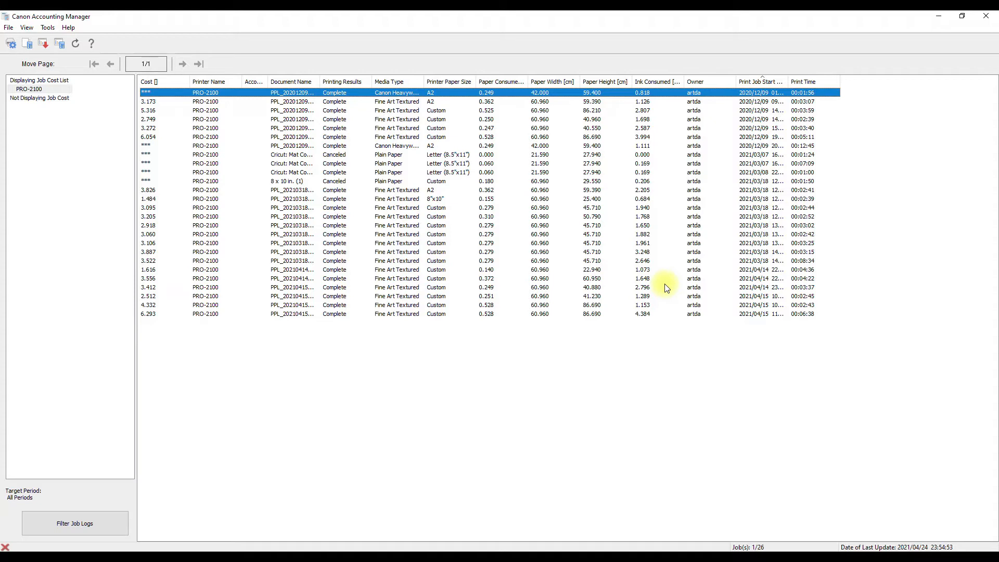
mouse_move(662, 300)
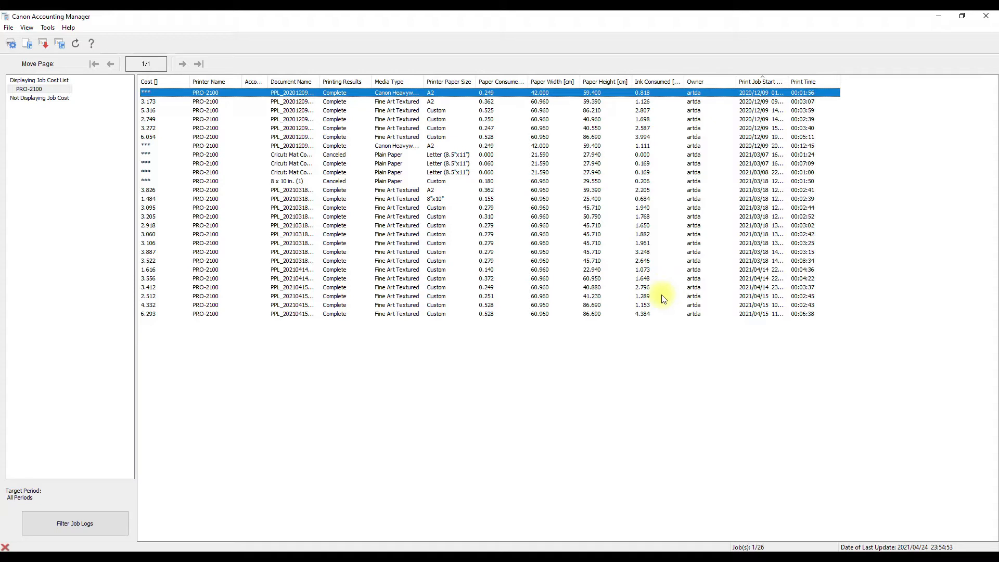
mouse_move(662, 270)
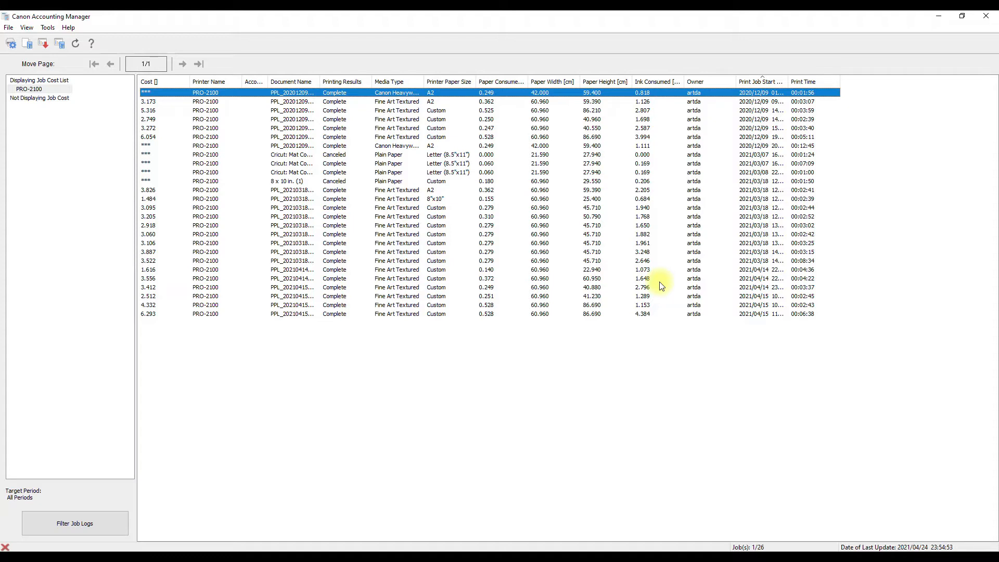
mouse_move(308, 238)
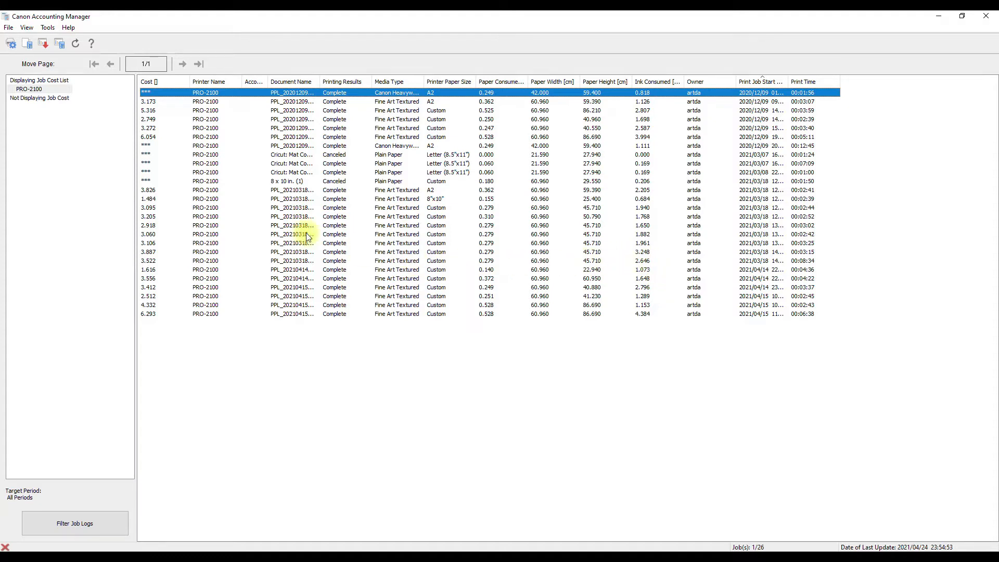
mouse_move(172, 171)
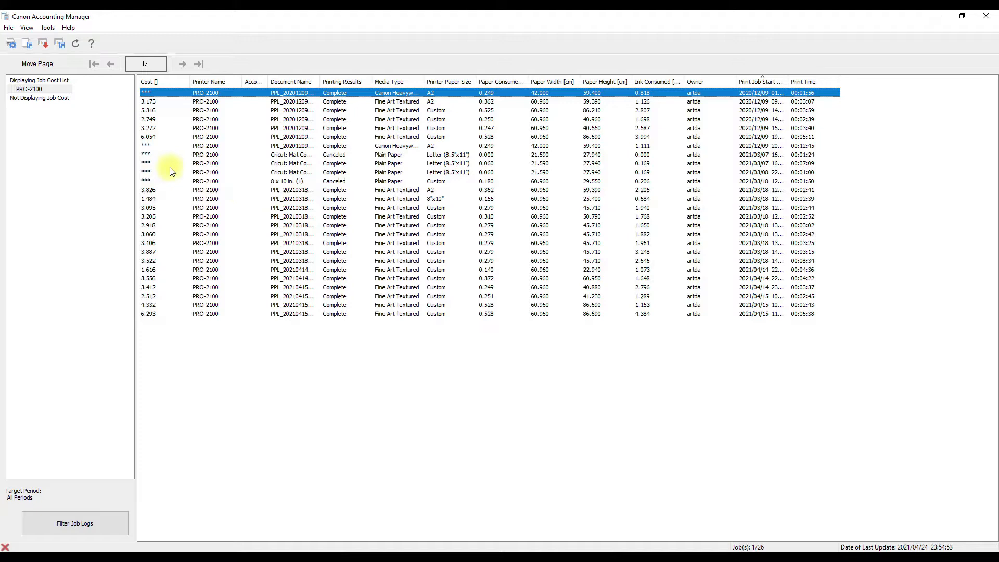
click(29, 88)
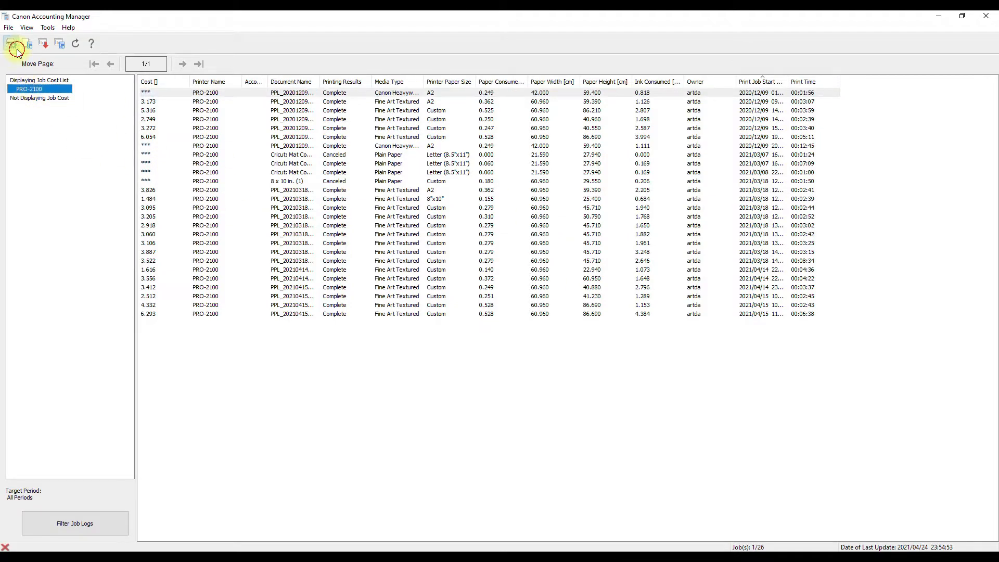
click(16, 43)
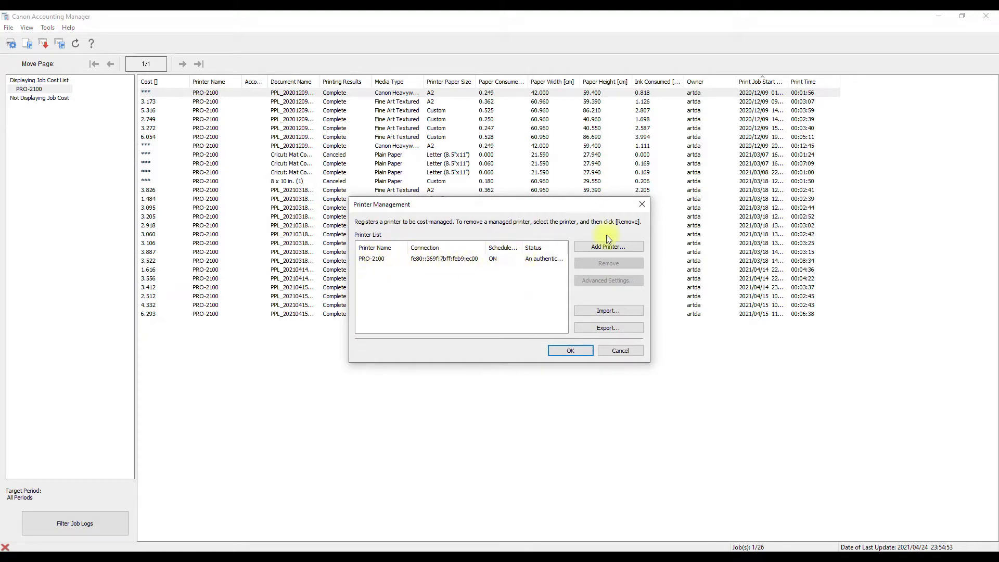
mouse_move(469, 304)
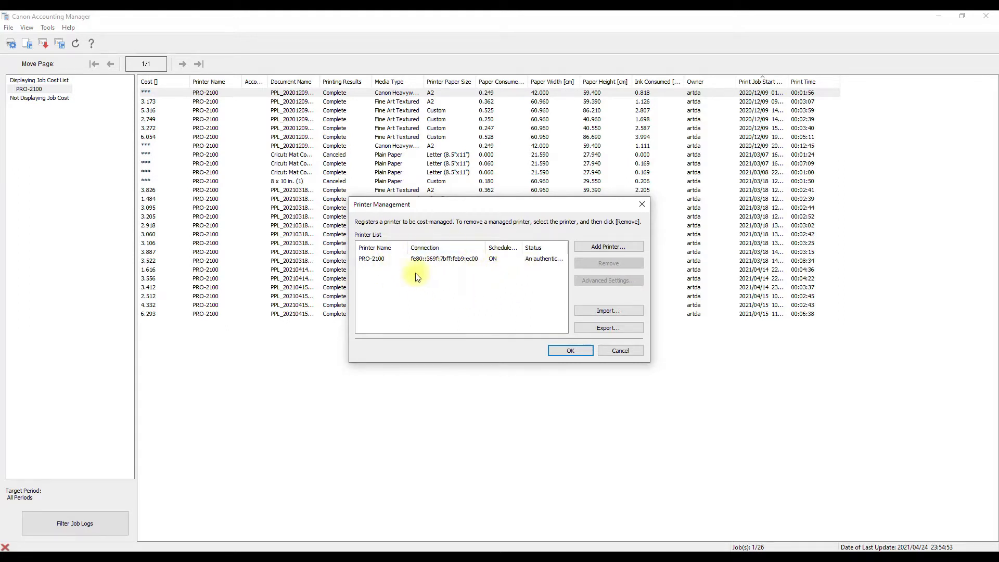
mouse_move(515, 304)
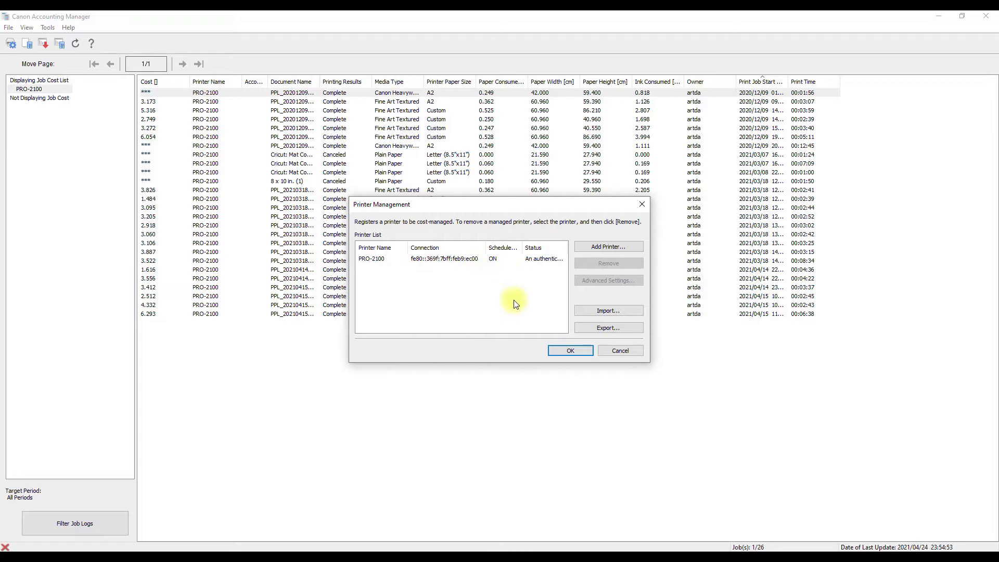
mouse_move(641, 205)
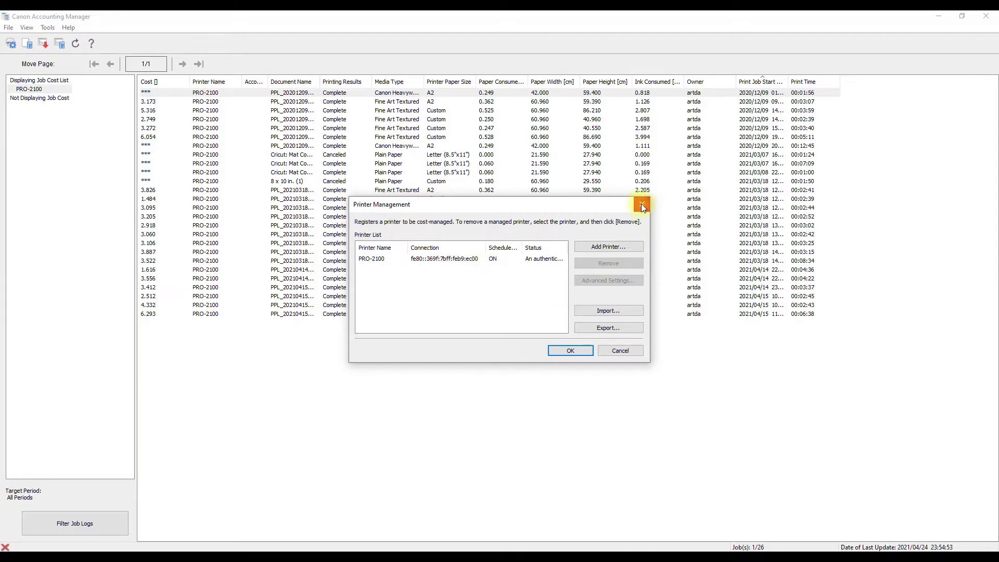
click(641, 204)
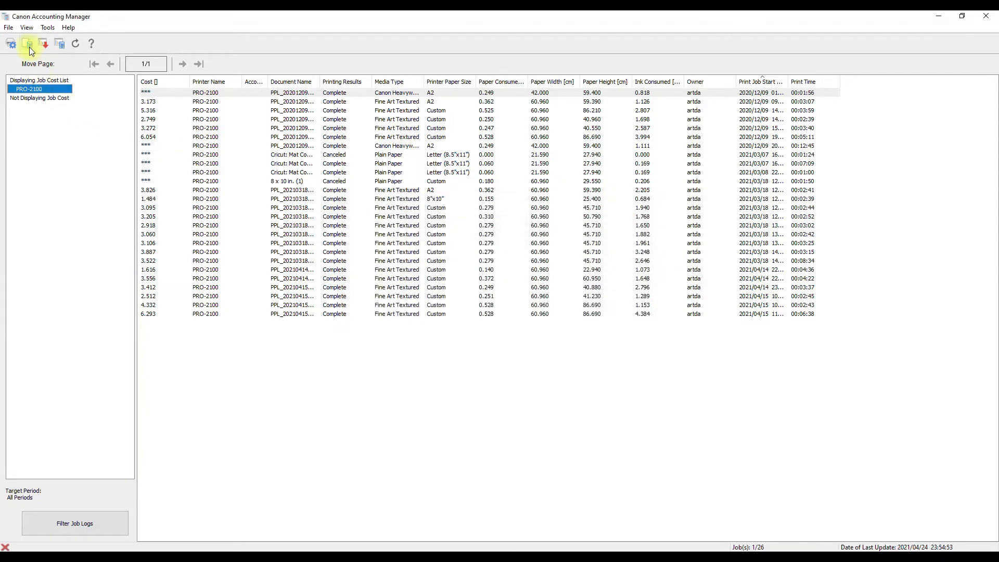
Show the PRO-2100 Unit Costs Ink tab, with each ink at 160 capacity and 97.000.
click(29, 44)
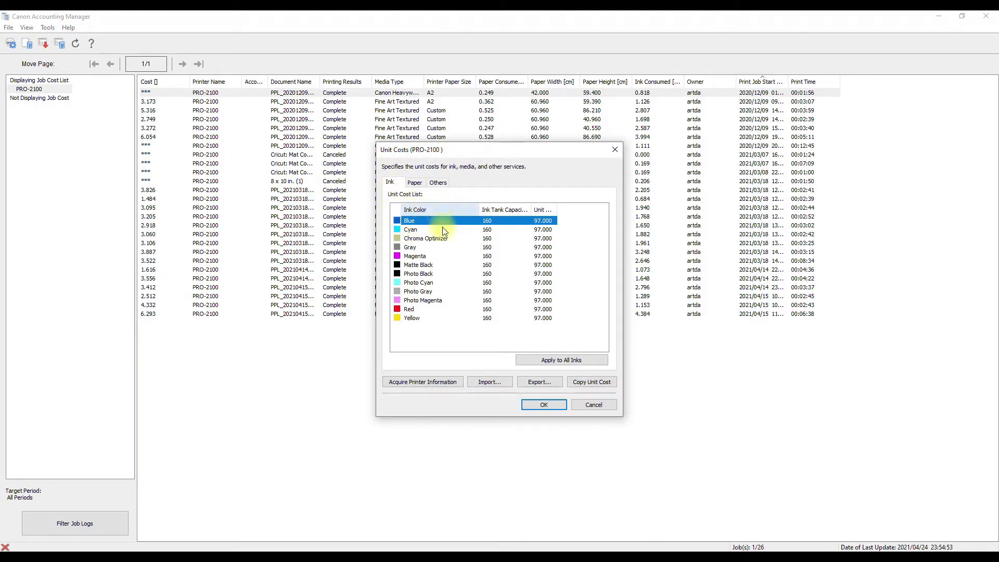
mouse_move(414, 354)
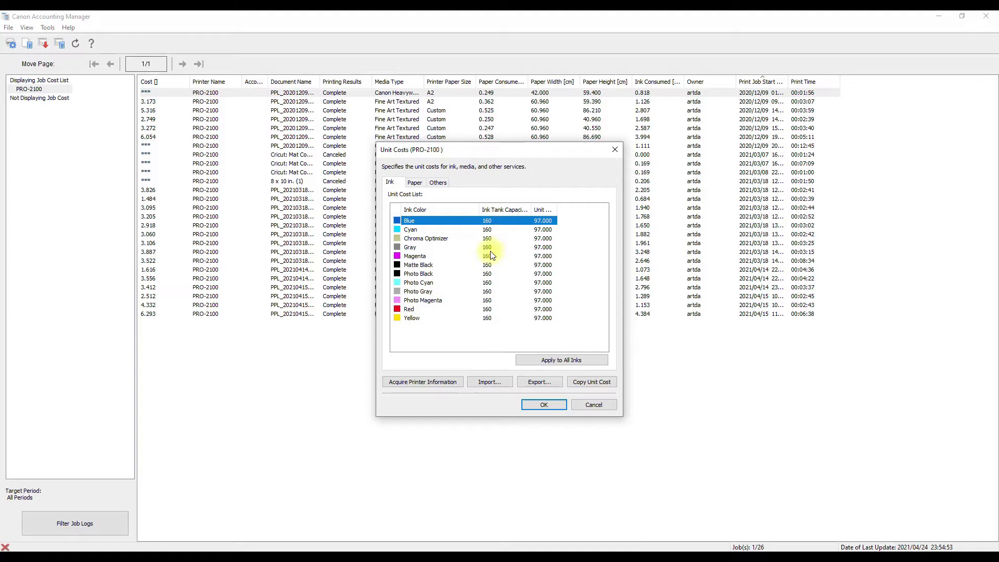
mouse_move(511, 274)
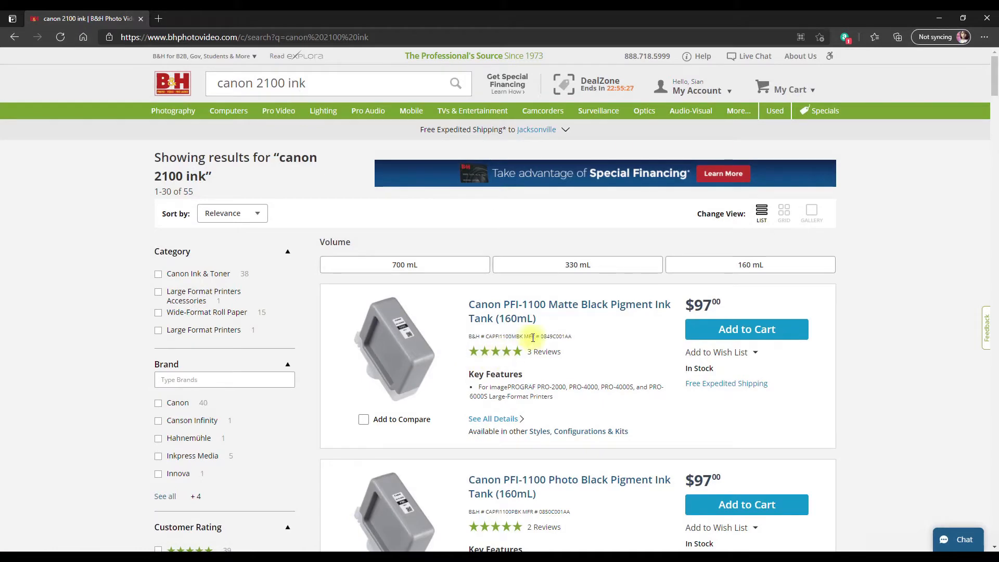
Filter the canon 2100 ink results to 330 mL, then 700 mL tank volumes.
click(576, 264)
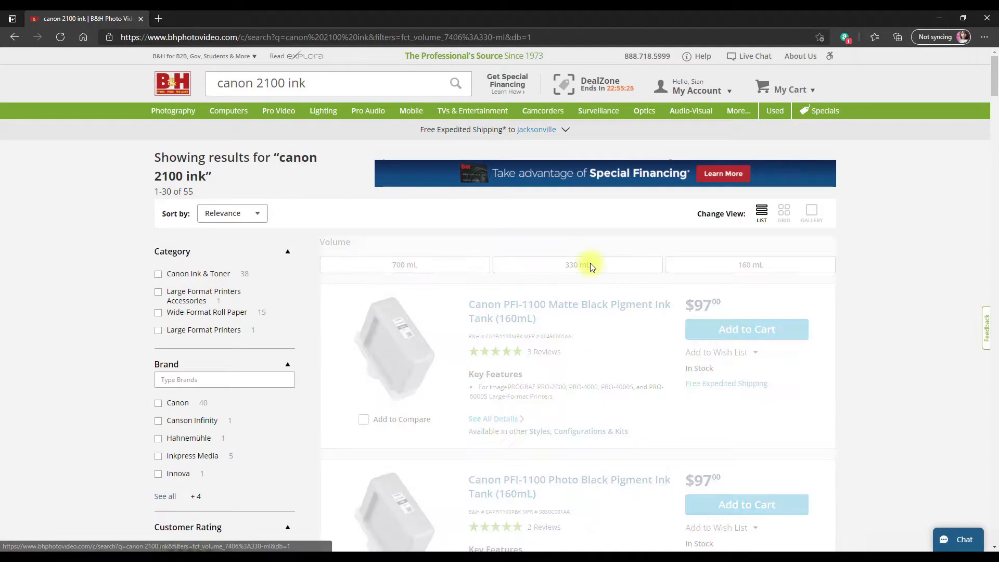
click(577, 264)
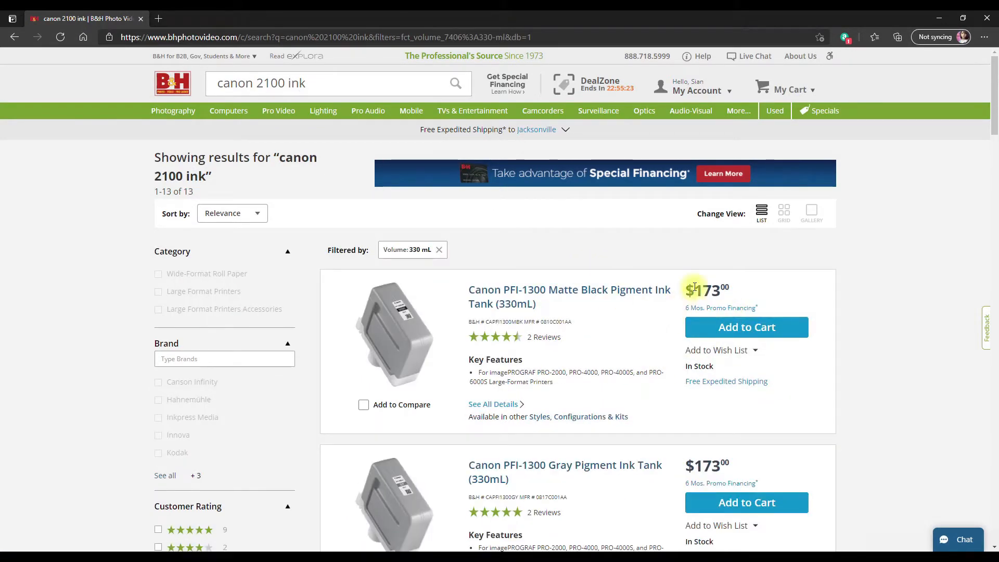
mouse_move(455, 282)
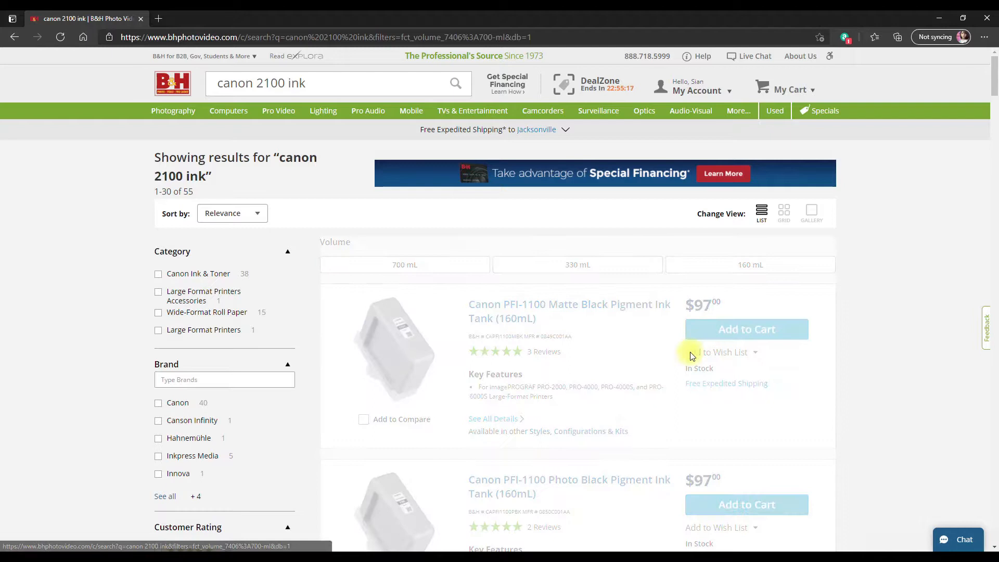
click(404, 264)
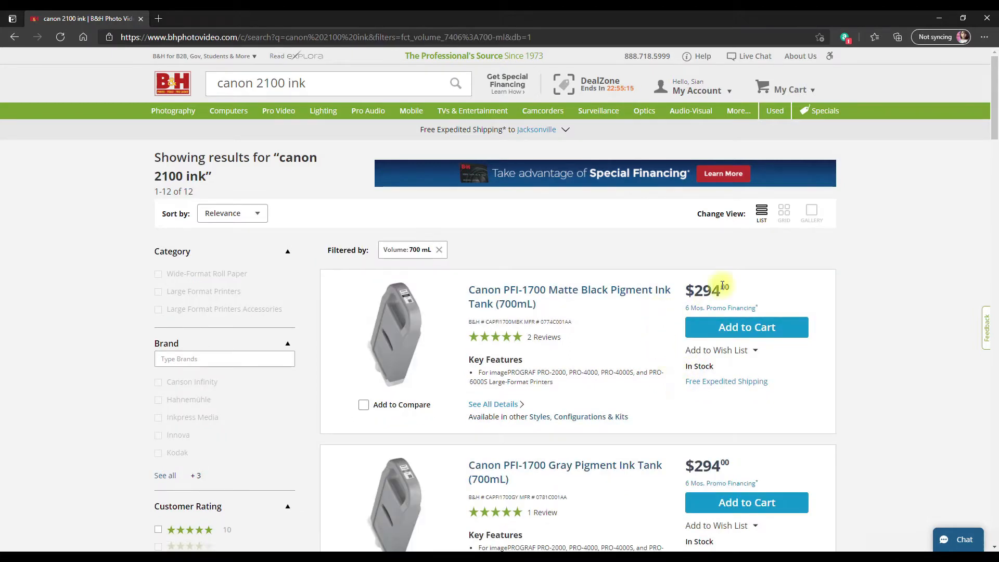
mouse_move(499, 337)
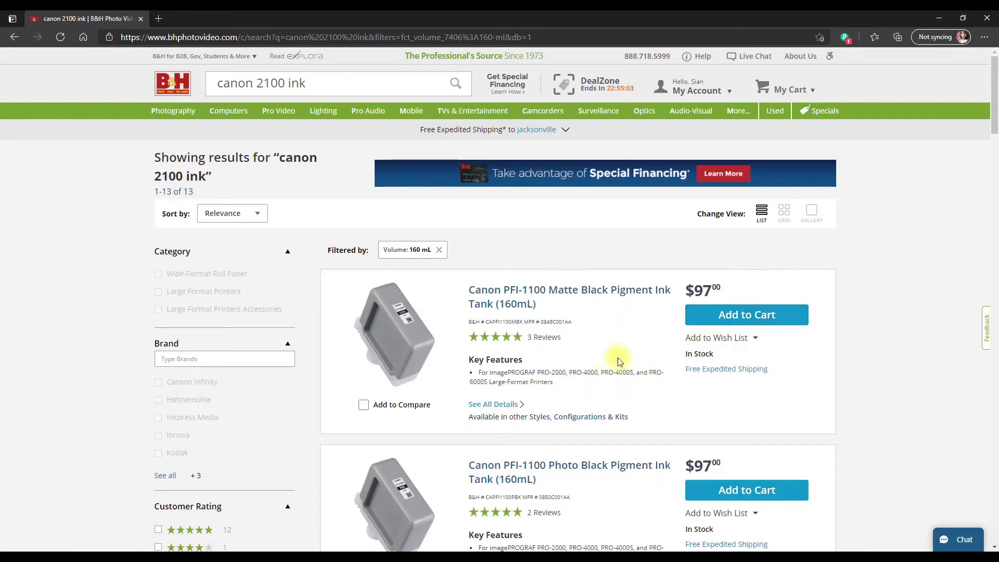
mouse_move(942, 14)
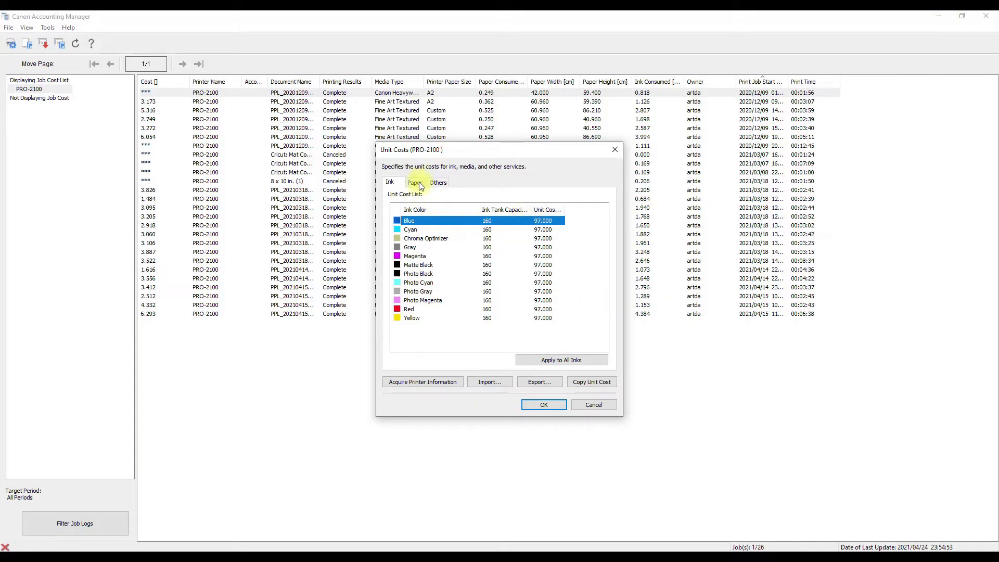
Review the Paper unit costs for Fine Art Textured roll, then the Others tab costs.
click(415, 182)
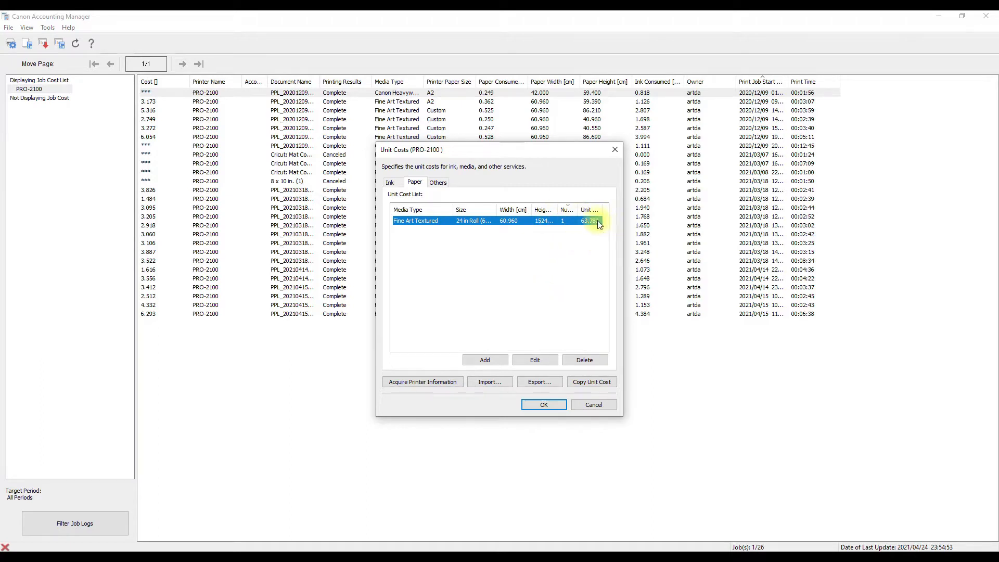
mouse_move(599, 241)
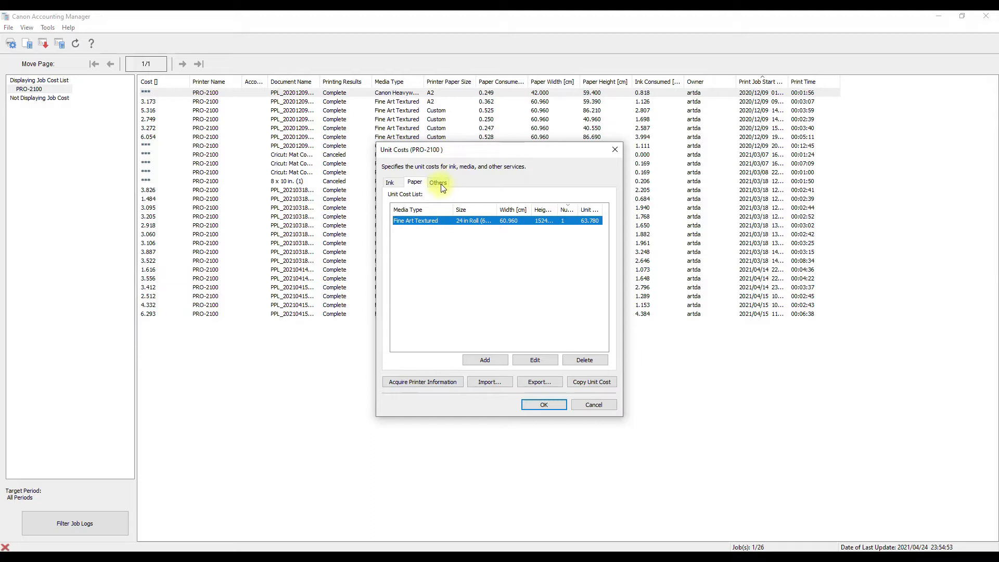
click(438, 182)
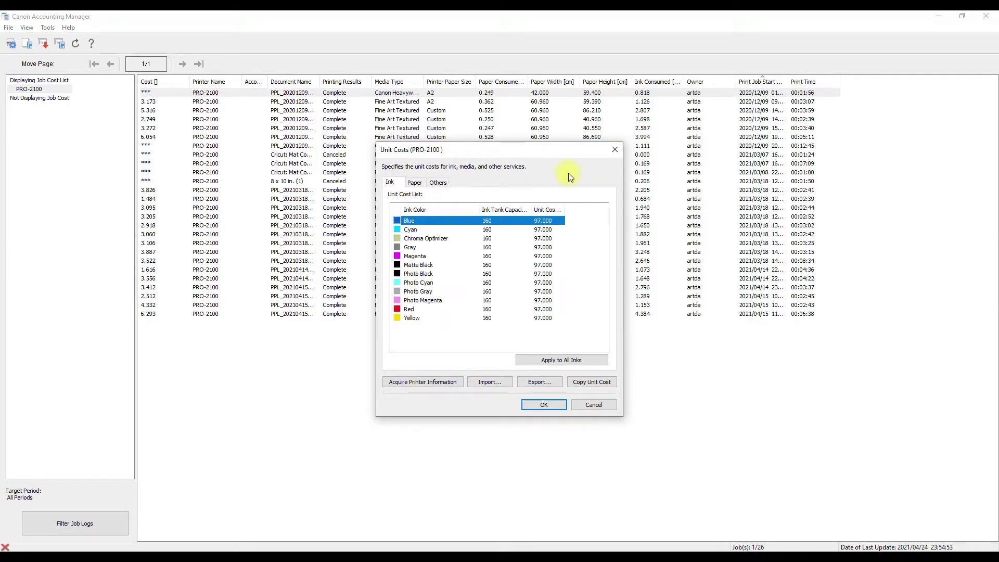
Save the PRO-2100 unit costs with OK, returning to the job cost list.
click(543, 405)
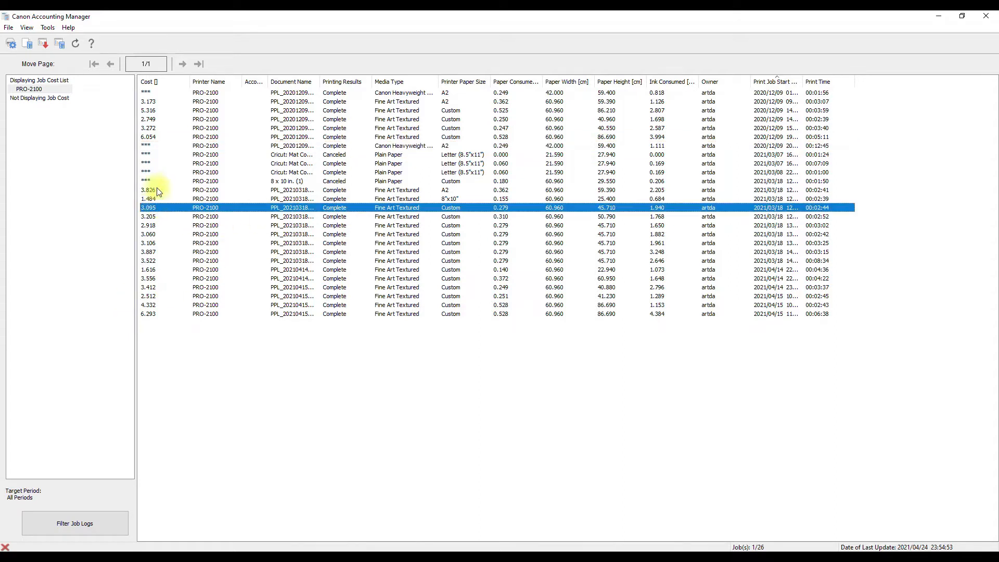
click(153, 313)
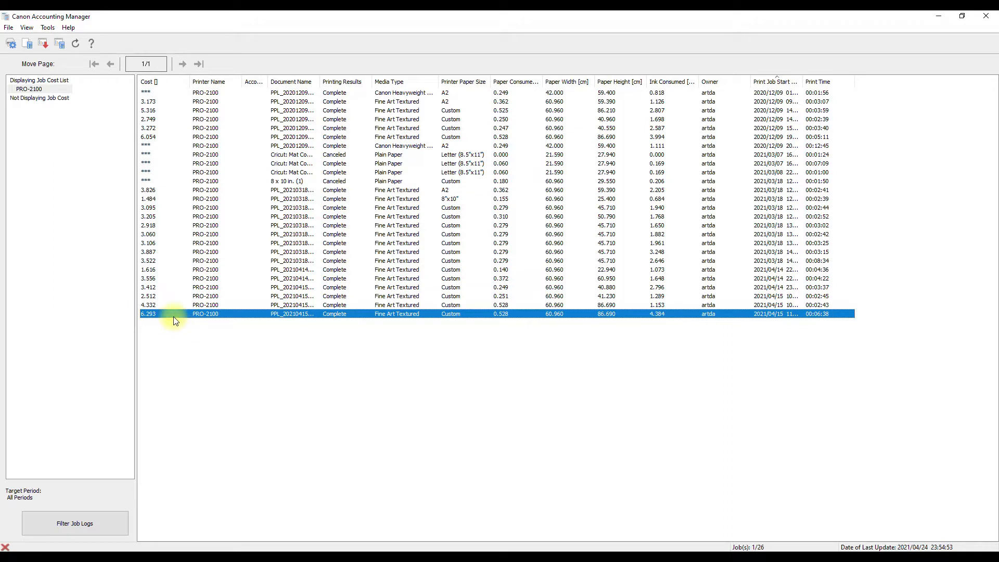
click(223, 278)
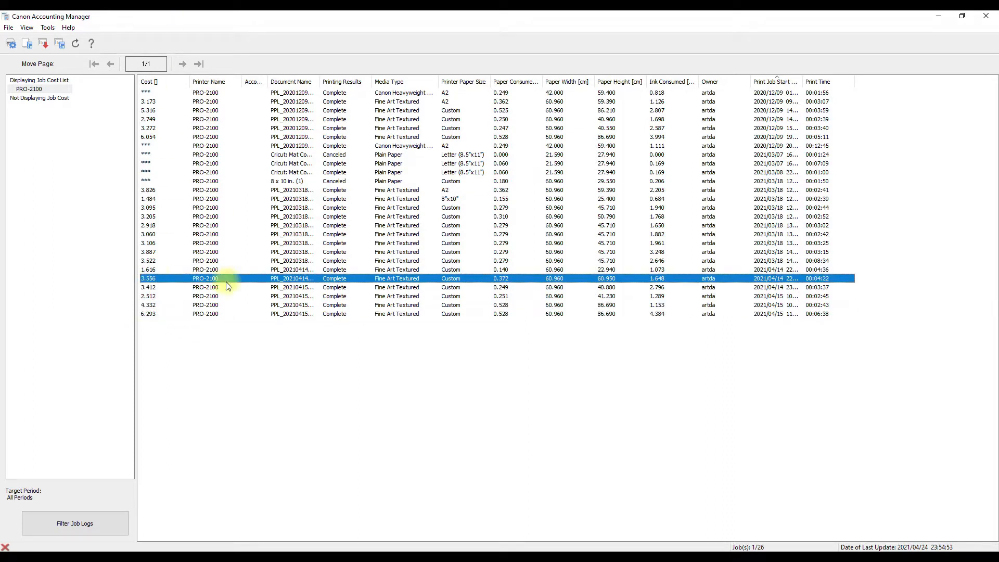
mouse_move(635, 287)
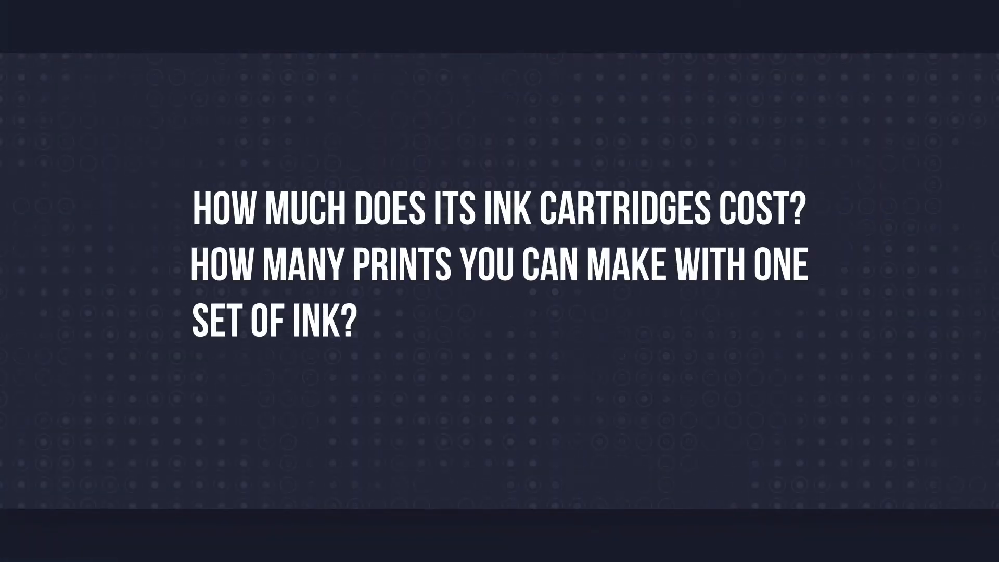
text(PLEASE ALSO LET ME KNOW THE COST OF CANVAS ROLL?)
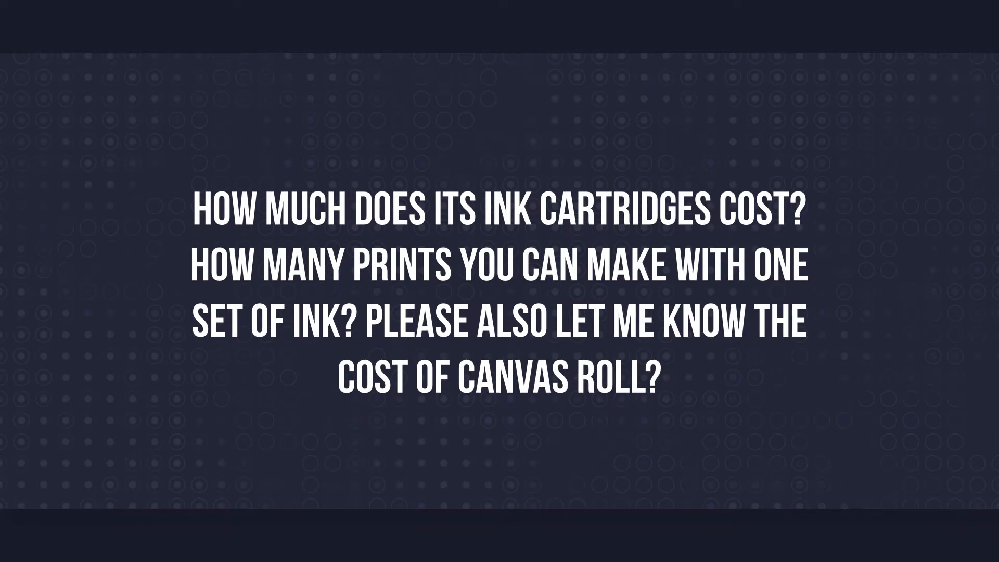